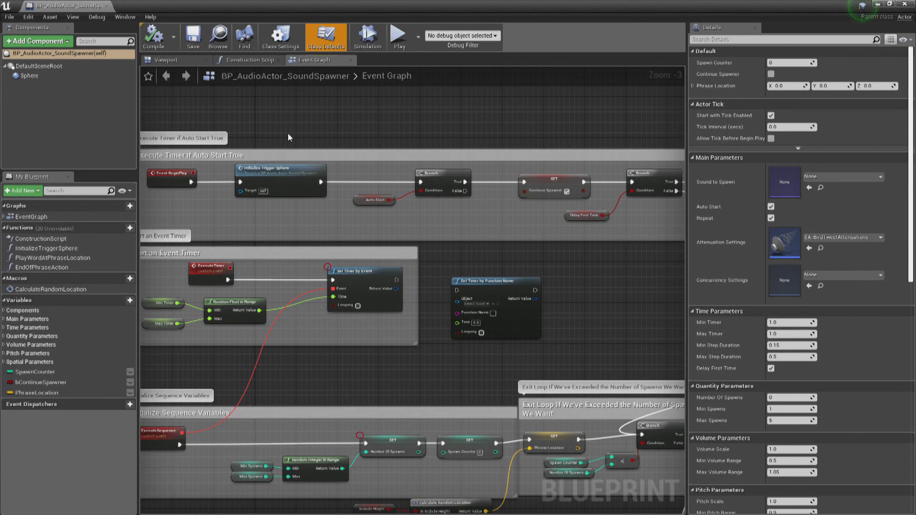
Zoom the event graph onto the timer sections of BP_AudioActor_SoundSpawner
scroll("down", 3)
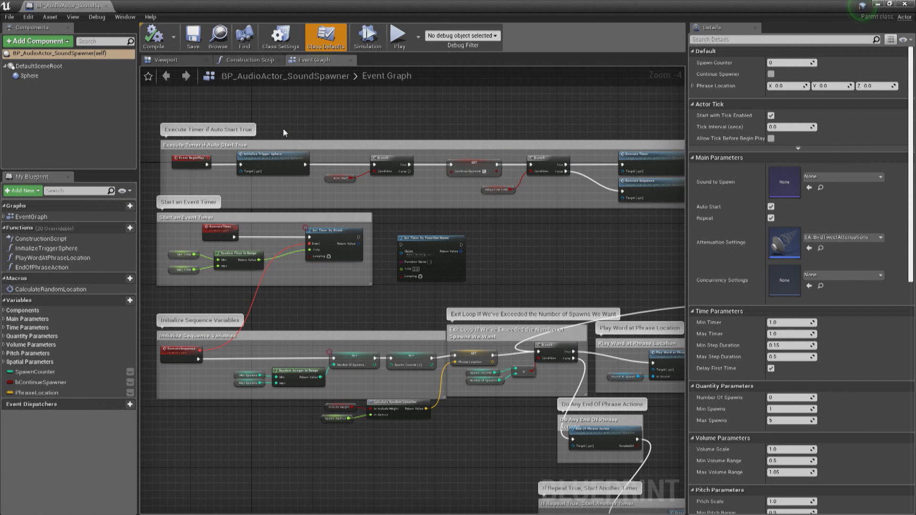
mouse_move(298, 129)
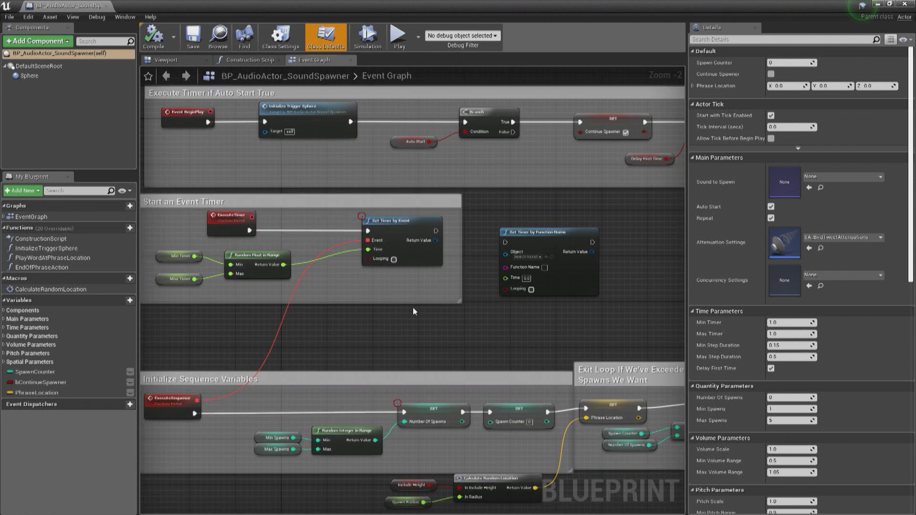
mouse_move(402, 220)
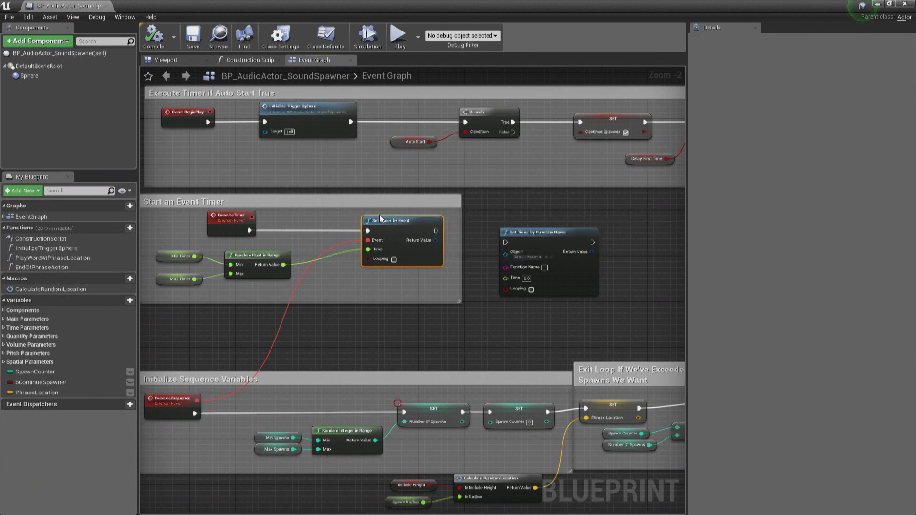
mouse_move(188, 266)
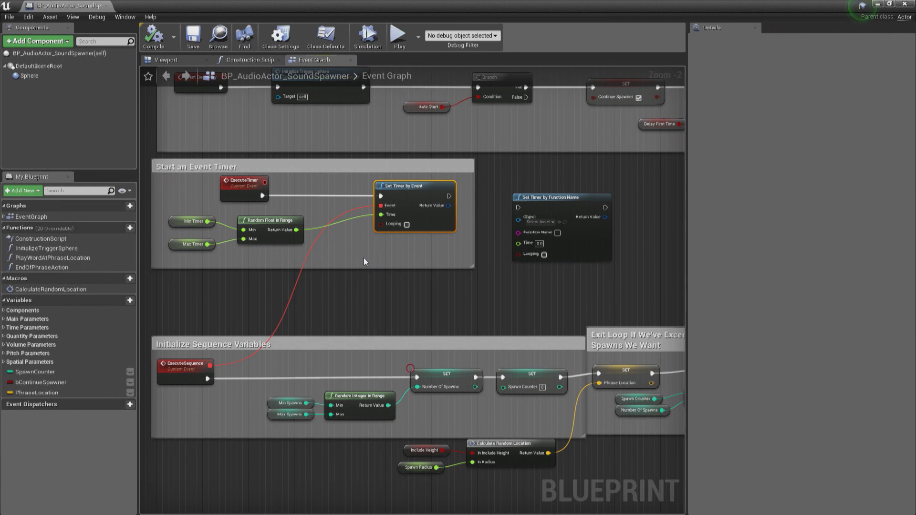
mouse_move(360, 262)
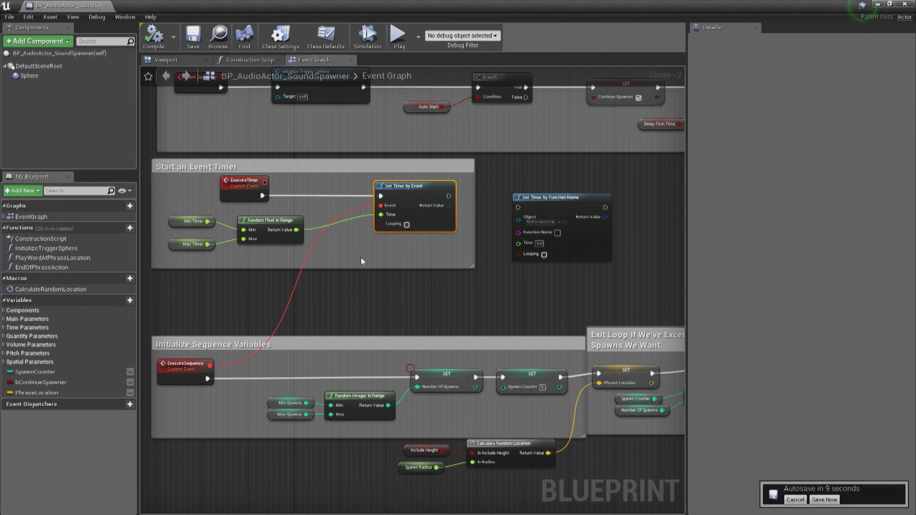
mouse_move(335, 242)
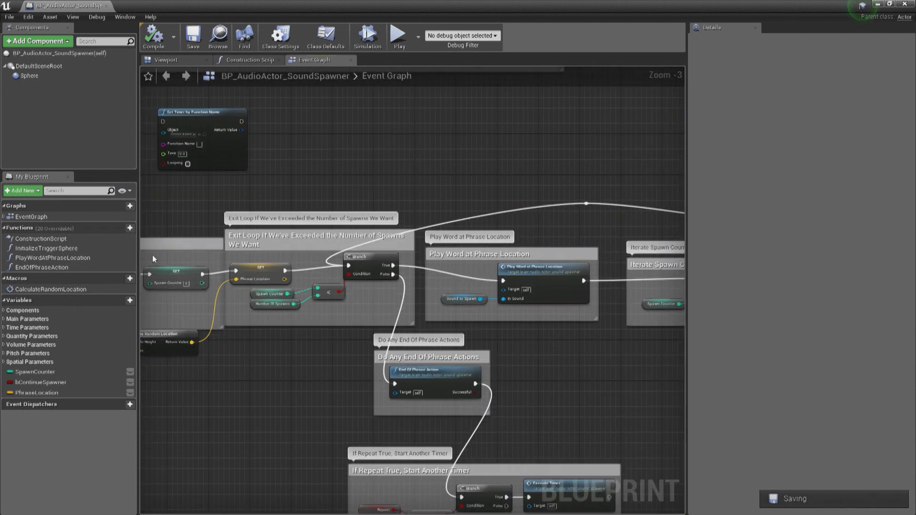
scroll("down", 3)
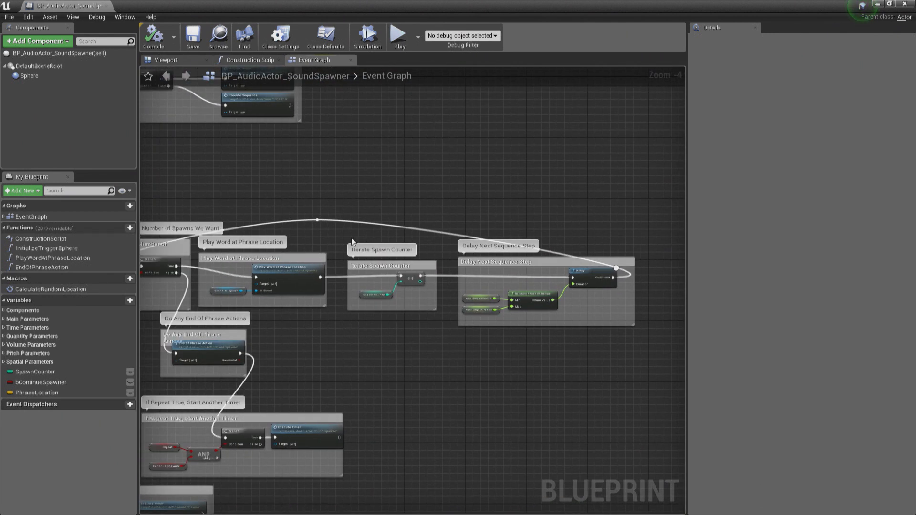
mouse_move(556, 285)
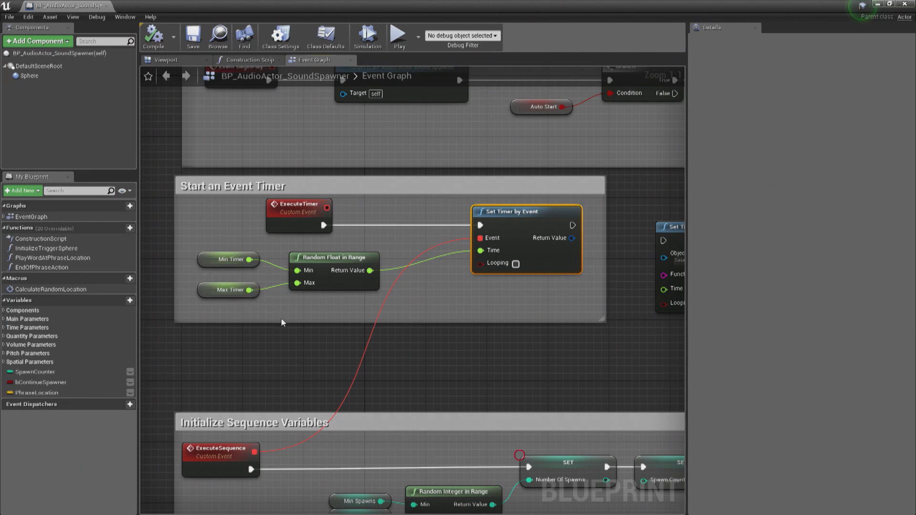
mouse_move(335, 330)
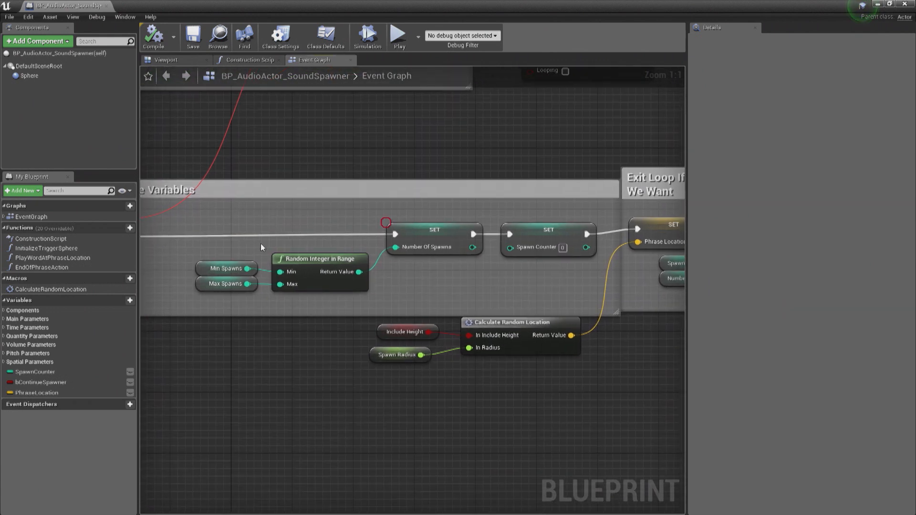
mouse_move(241, 277)
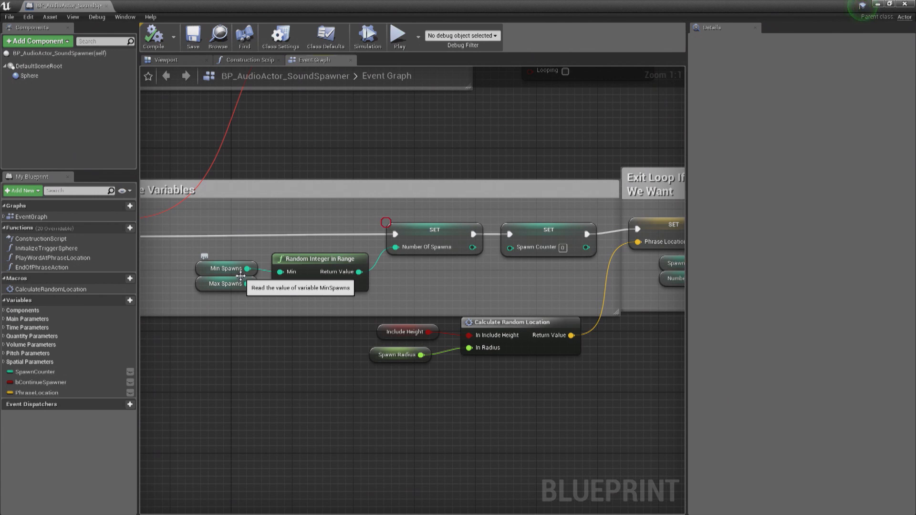
mouse_move(239, 274)
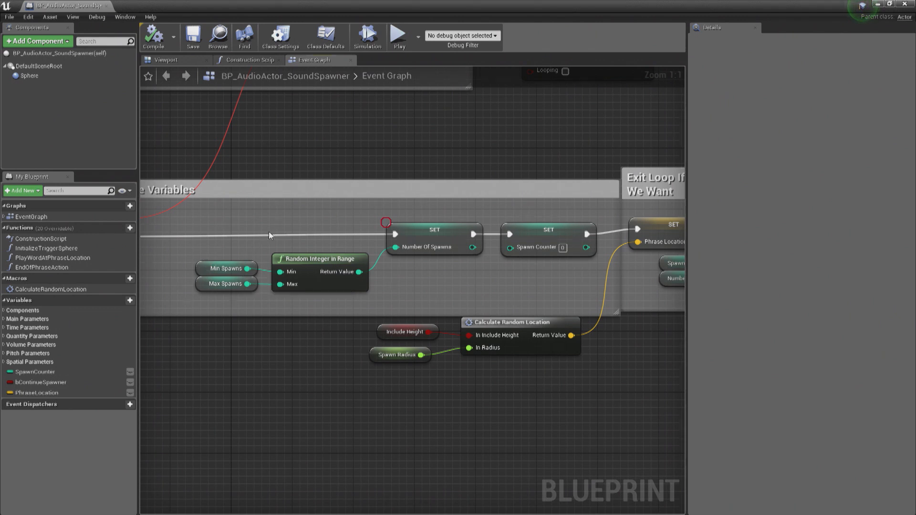
mouse_move(227, 268)
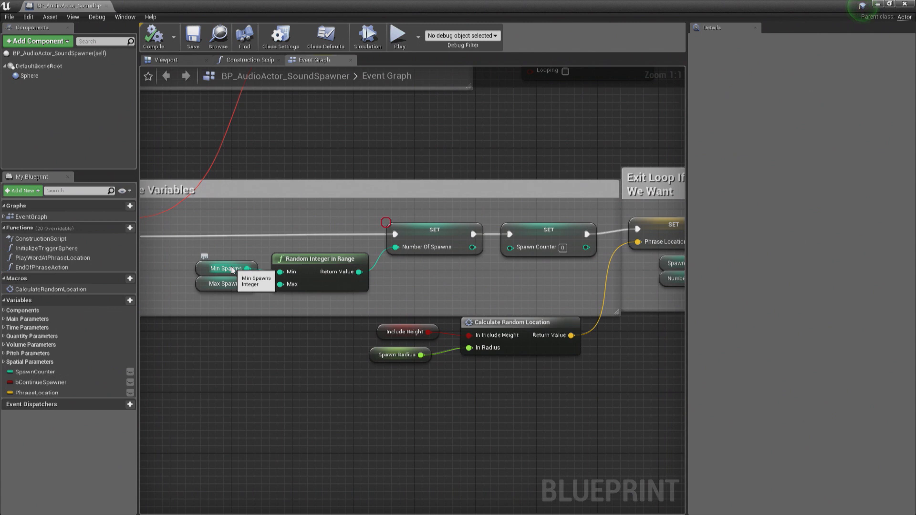
mouse_move(221, 251)
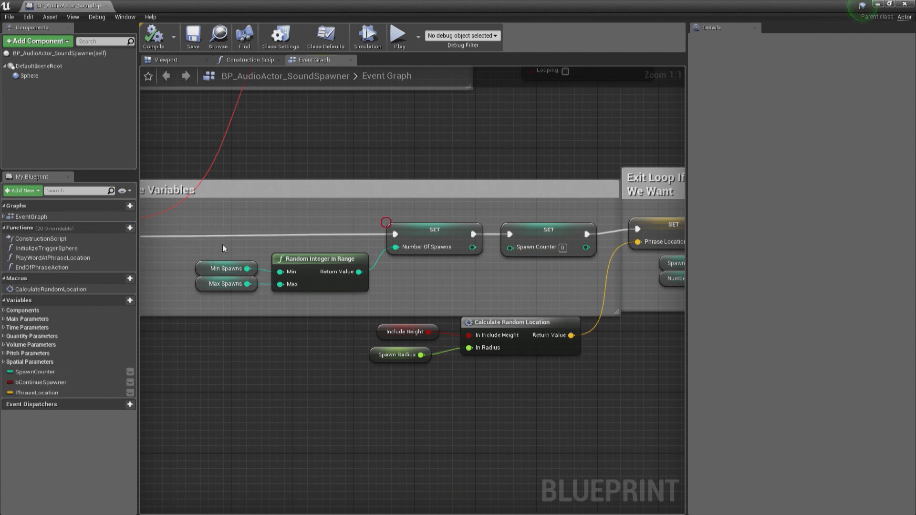
mouse_move(231, 261)
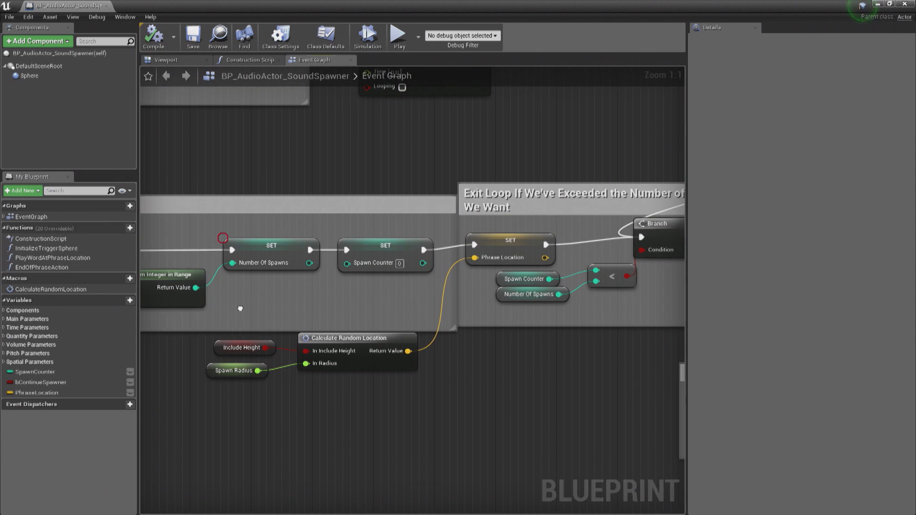
scroll("down", 3)
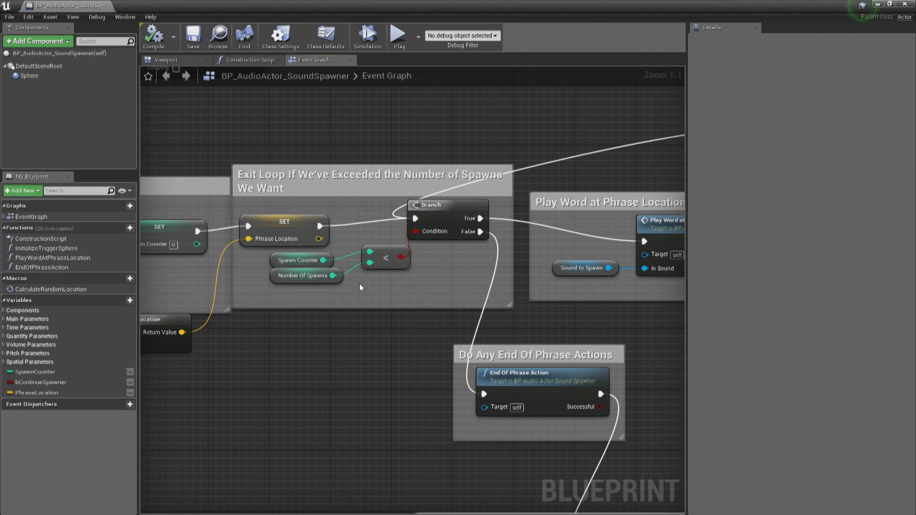
mouse_move(357, 286)
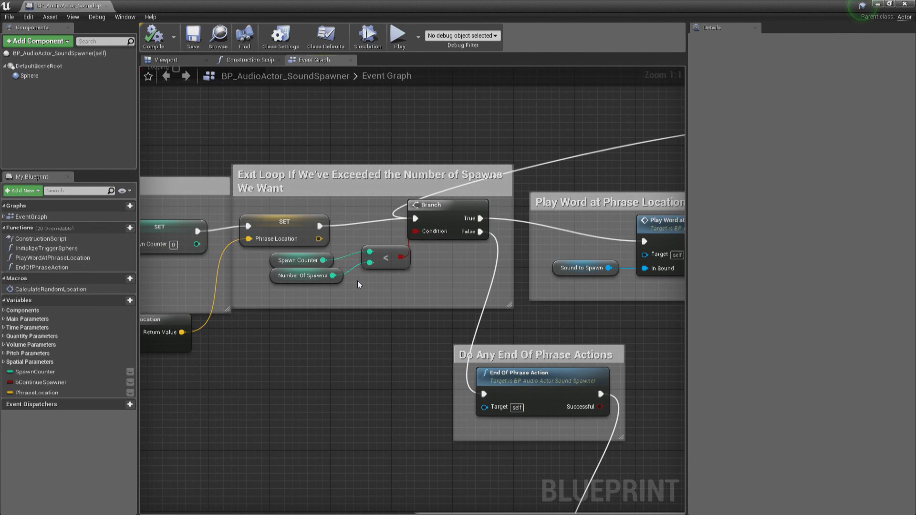
mouse_move(370, 279)
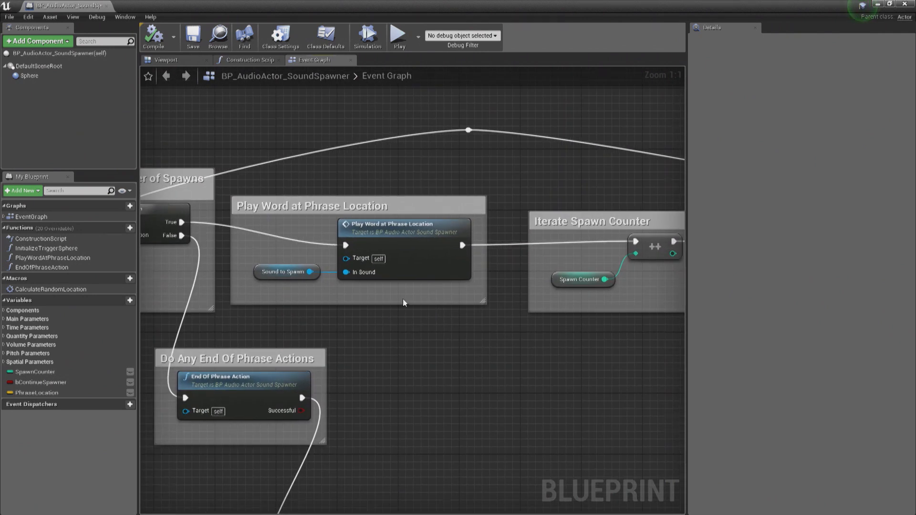
mouse_move(405, 234)
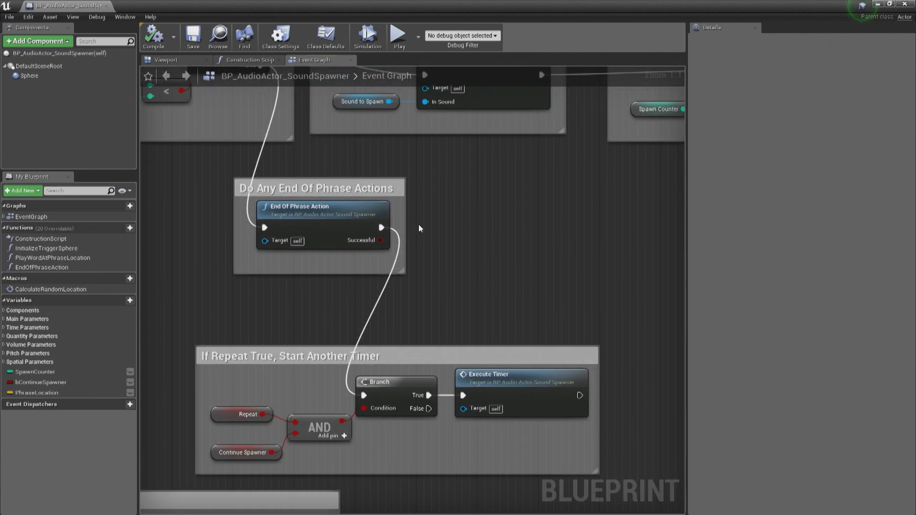
mouse_move(376, 272)
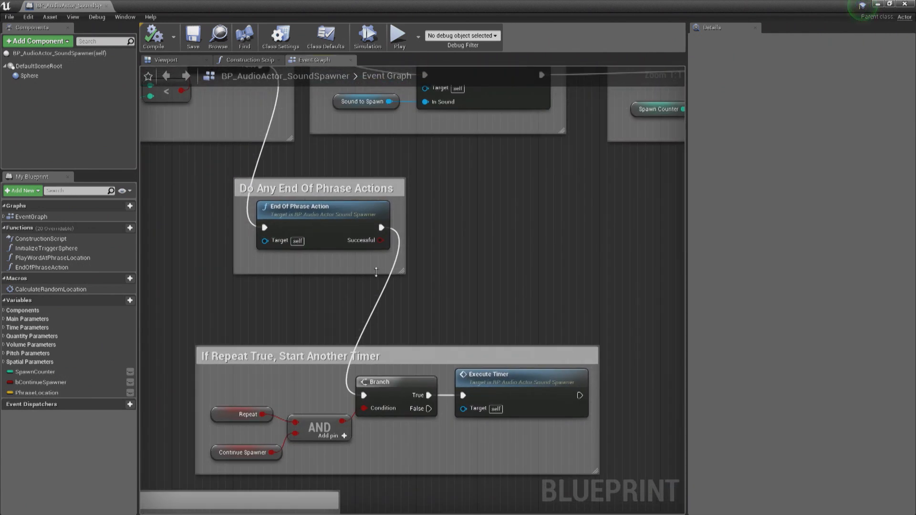
mouse_move(418, 275)
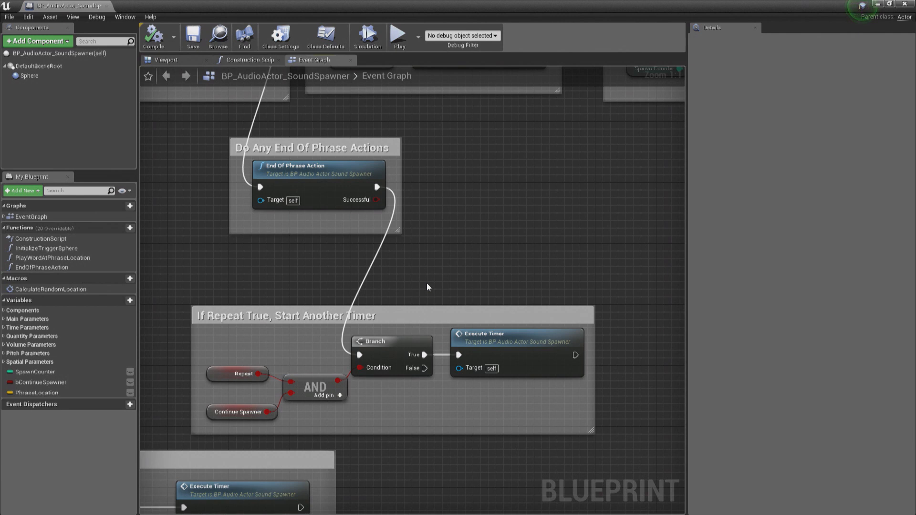
mouse_move(485, 241)
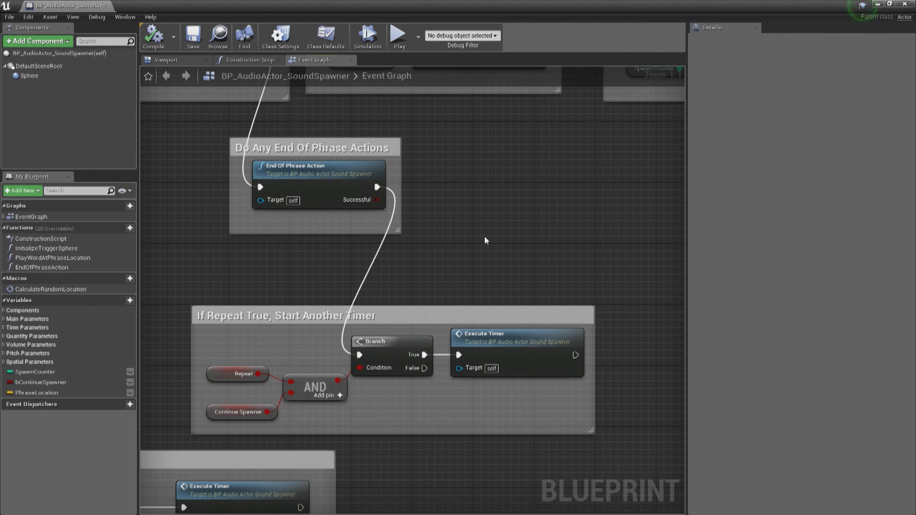
mouse_move(429, 291)
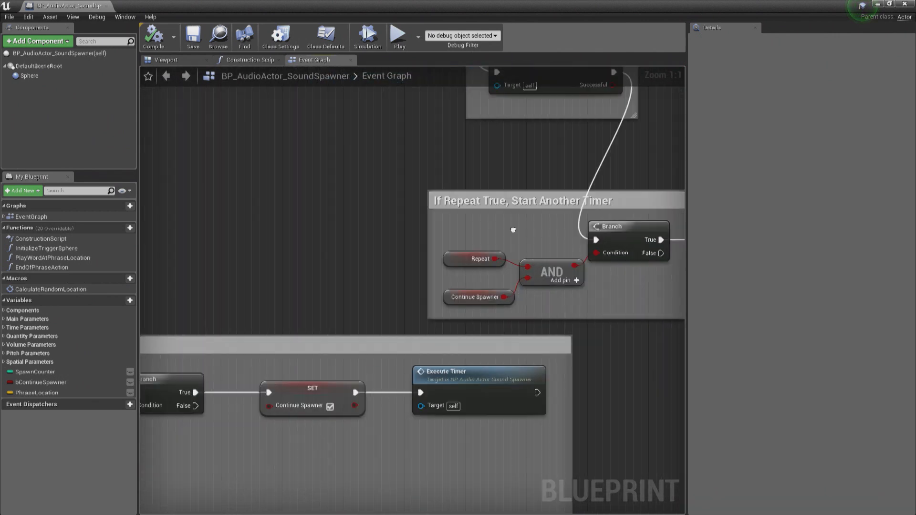
Zoom out so the auto-start, timer, sequence-variable and exit-loop sections show together
scroll("down", 3)
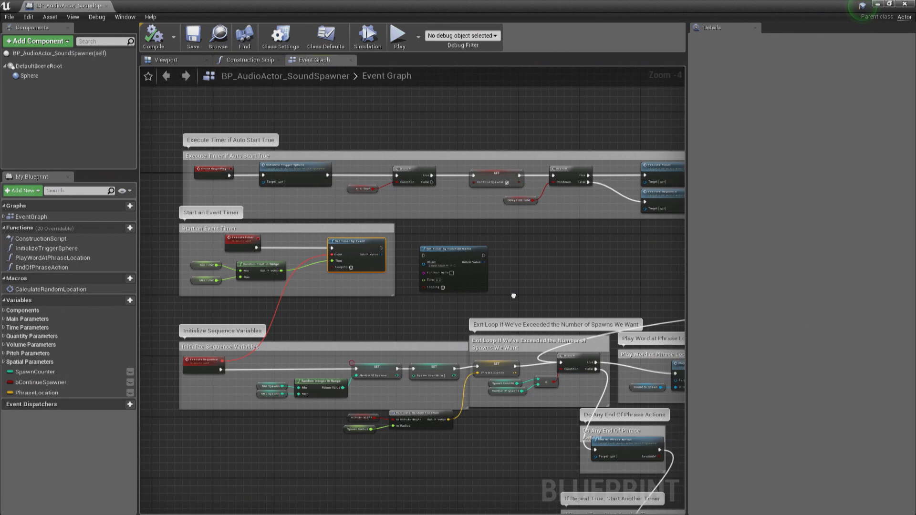
mouse_move(512, 277)
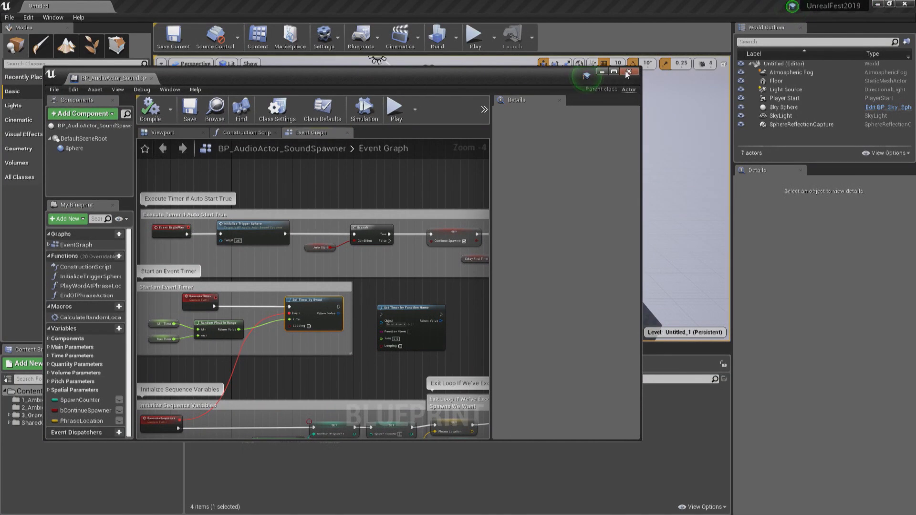
Close the blueprint editor, load the AmbientSoundScape level and start play-in-editor
left_click(629, 72)
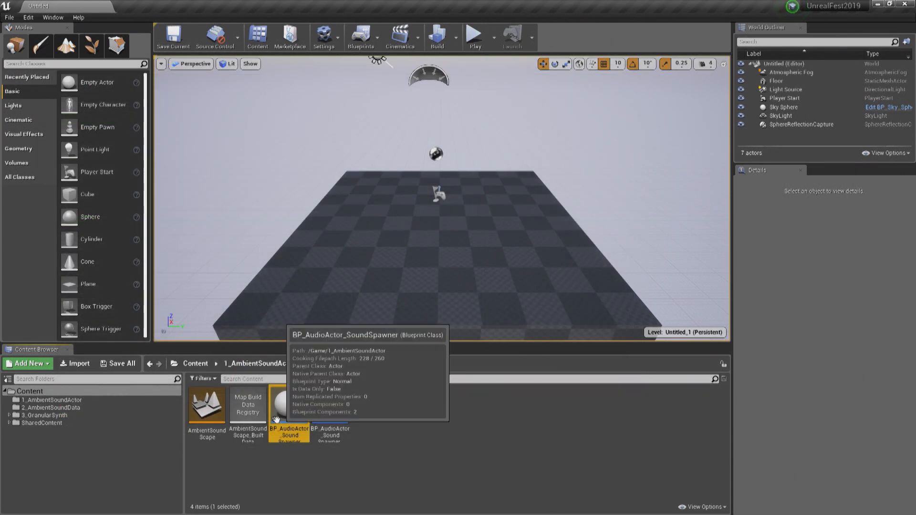
double_click(206, 404)
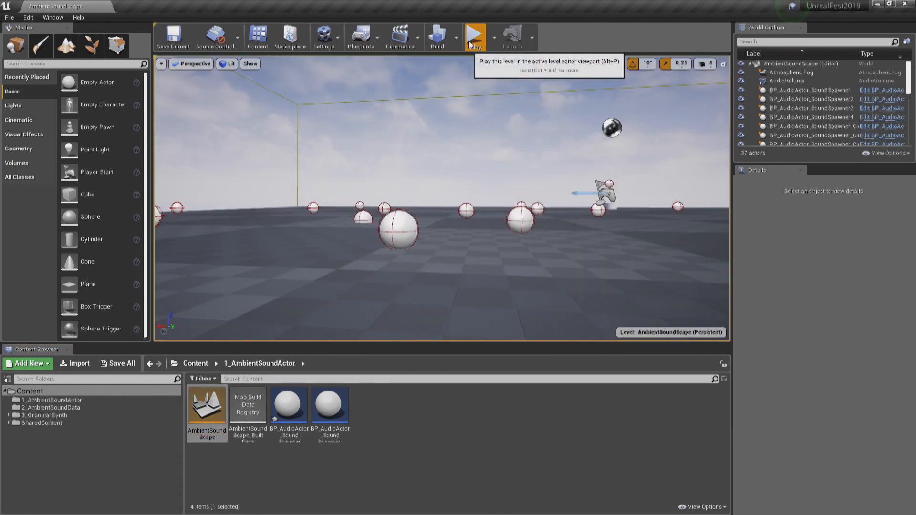
left_click(475, 37)
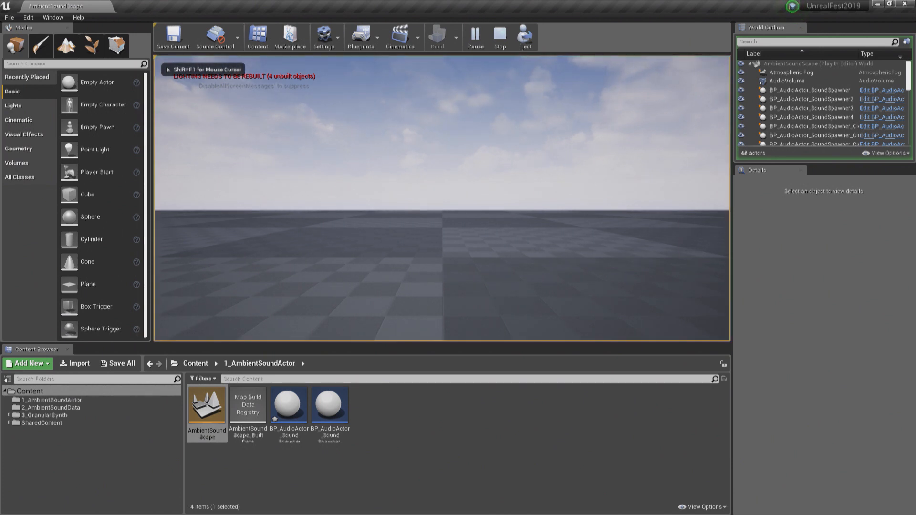